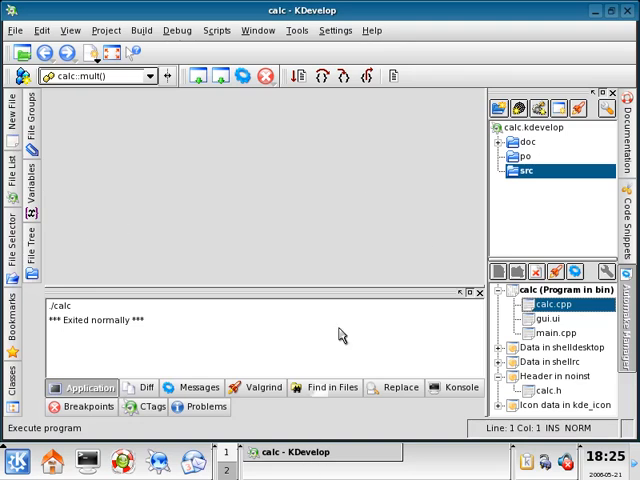
mouse_move(612, 318)
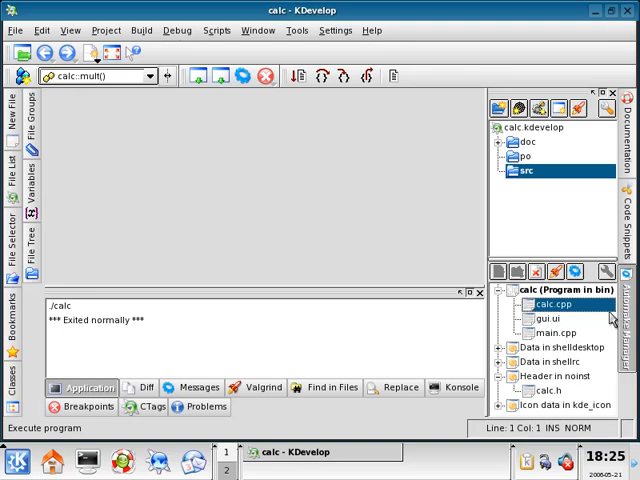
- Open calc.cpp and start typing #include <qlineedit.h> on its first line
double_click(534, 304)
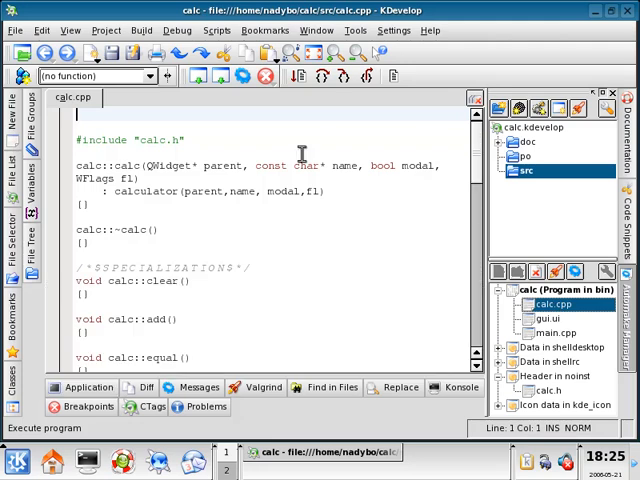
mouse_move(200, 105)
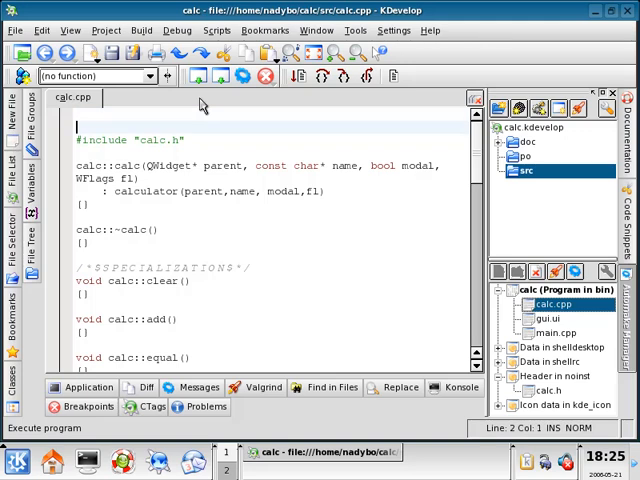
text(#1)
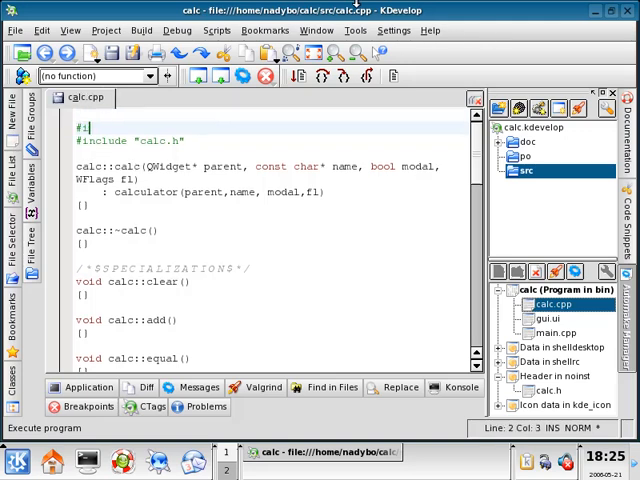
text(nclude)
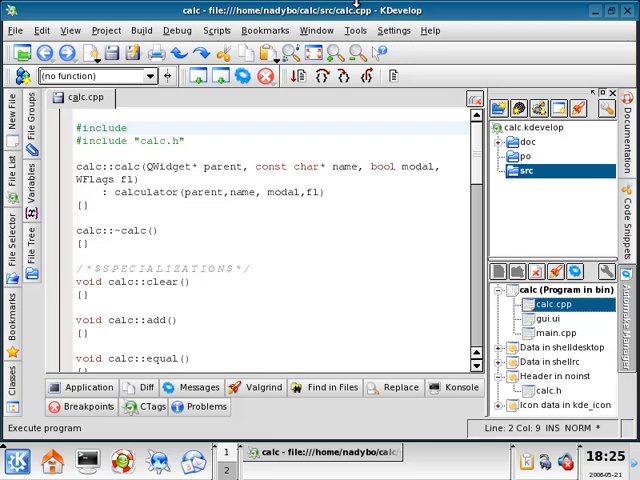
text(<qline)
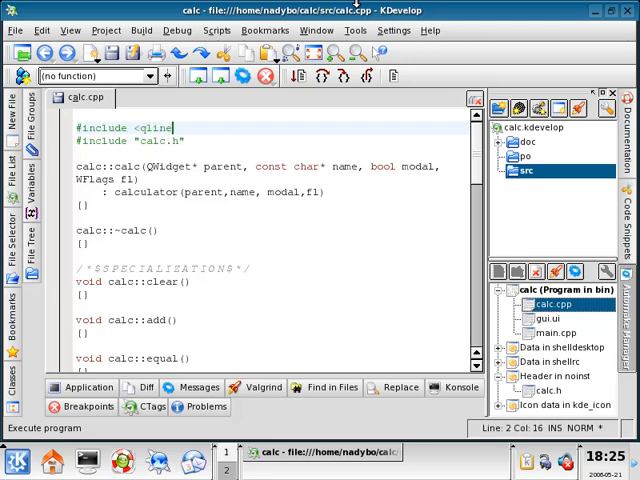
text(edit)
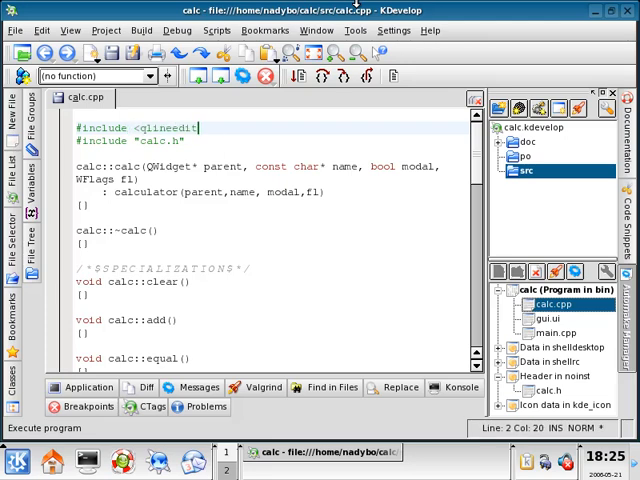
- Finish the <qlineedit.h> include and add display->setText("0"); to the calc constructor
text(.h>)
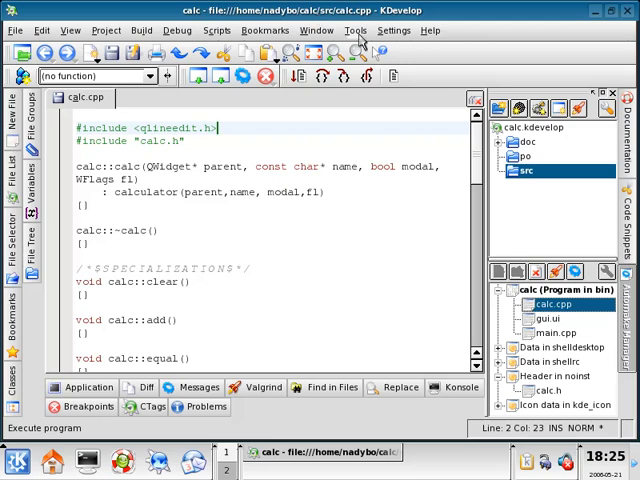
scroll(down, 3)
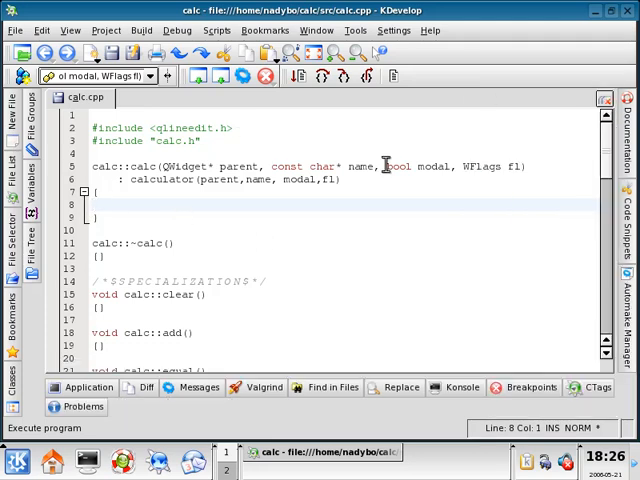
text(disp)
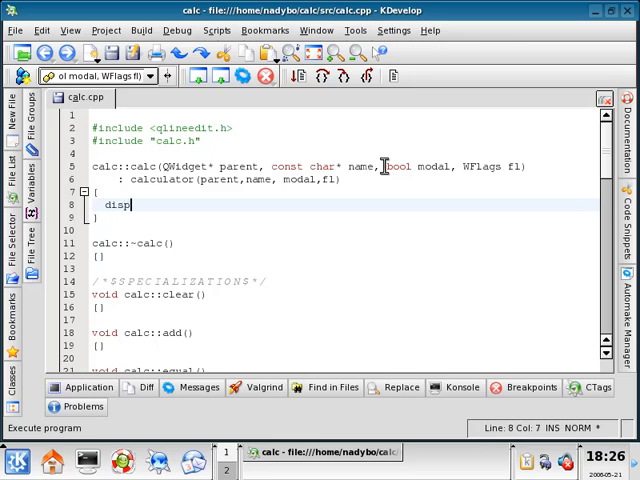
text(lay->)
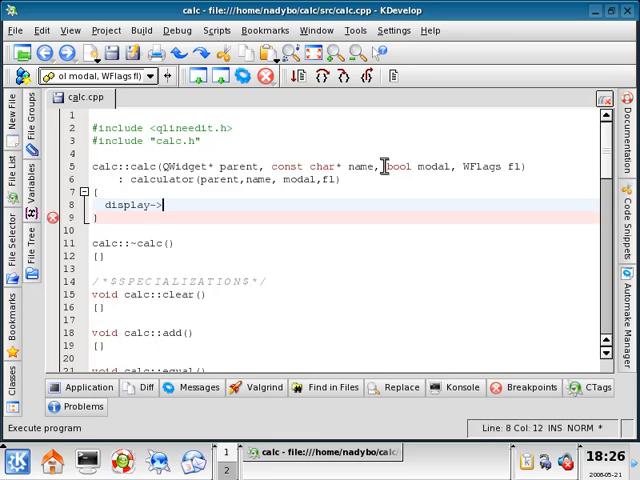
text(set)
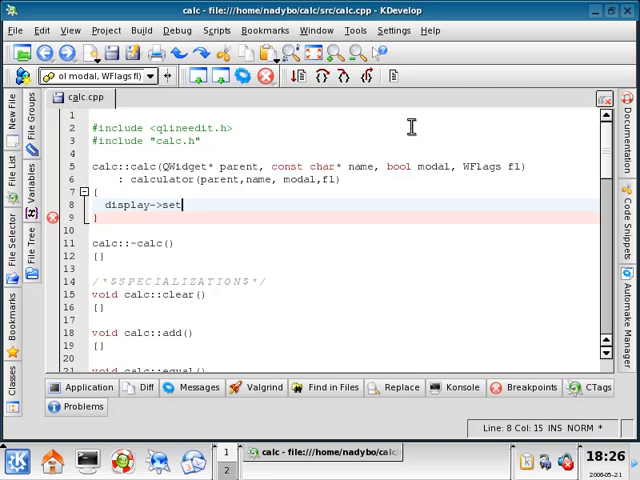
text(Text())
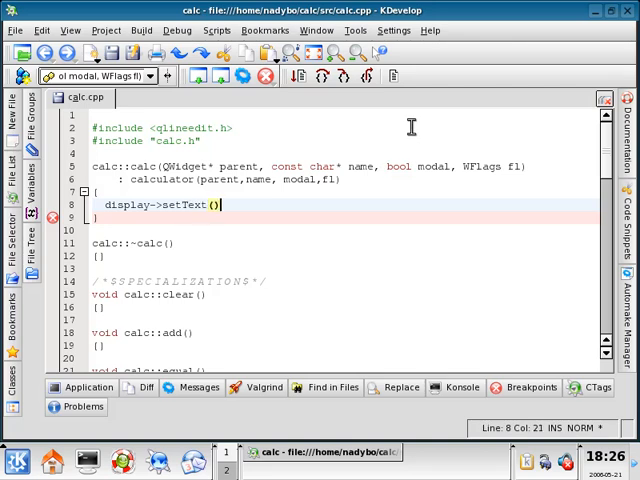
text(;)
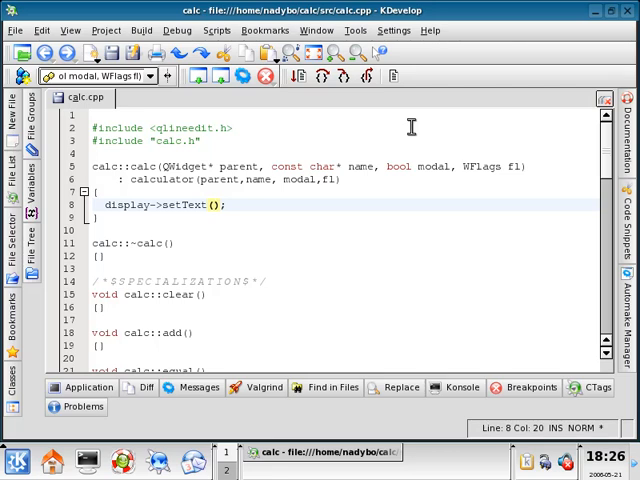
text("0")
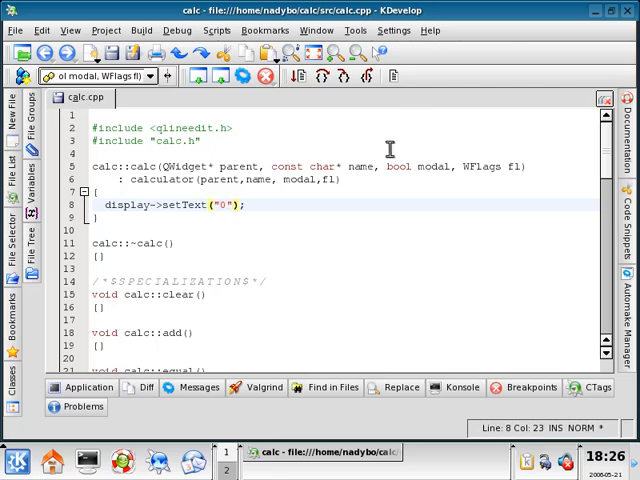
double_click(120, 205)
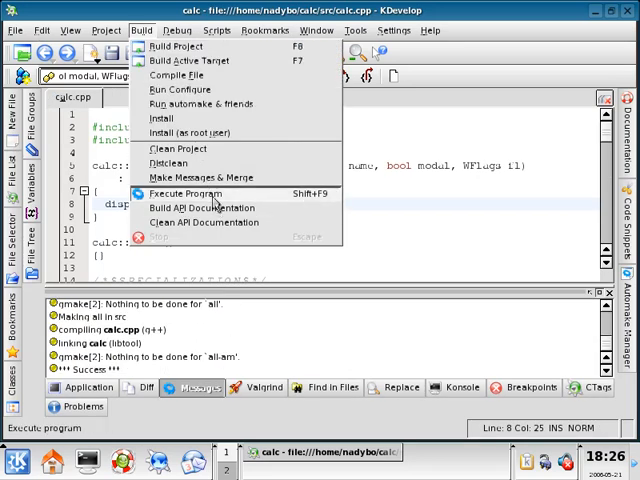
- Run the built calculator, confirm its display shows 0, then close it
click(186, 193)
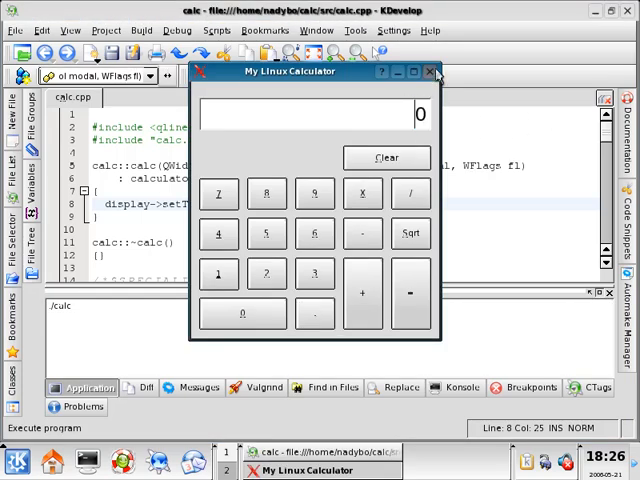
click(432, 72)
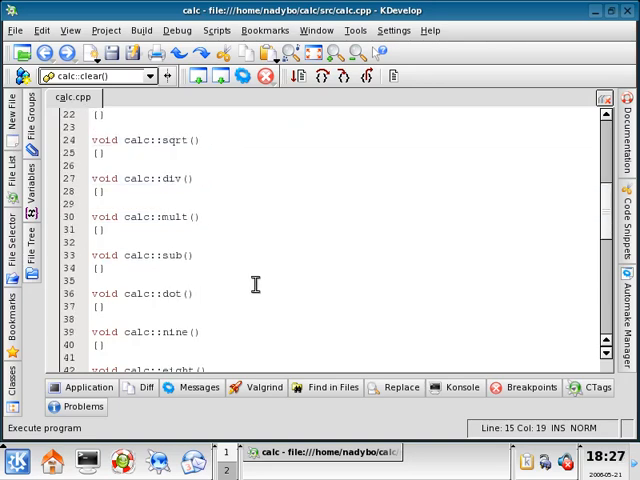
- Rearrange the empty digit slot functions into ascending order, zero through eight
scroll(down, 3)
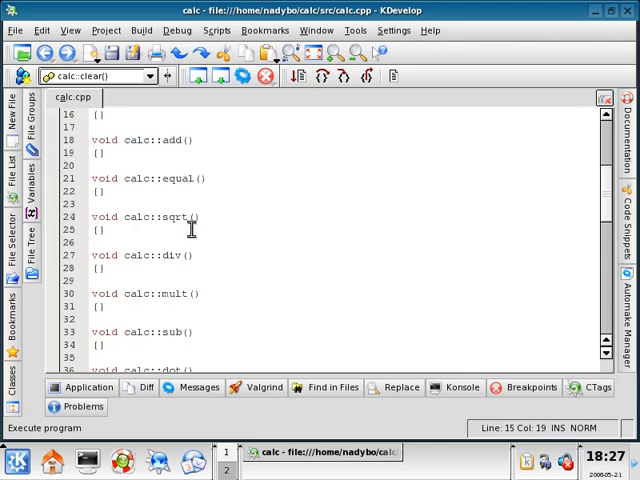
scroll(down, 3)
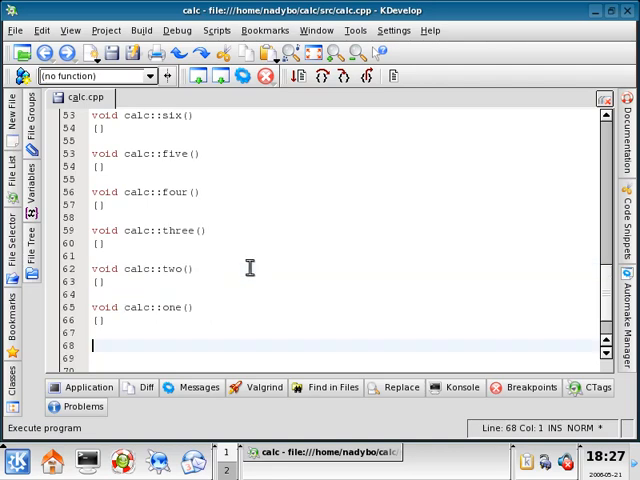
scroll(up, 3)
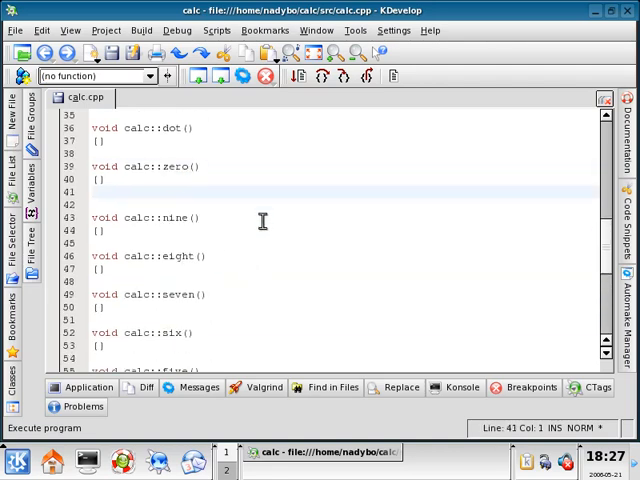
scroll(down, 3)
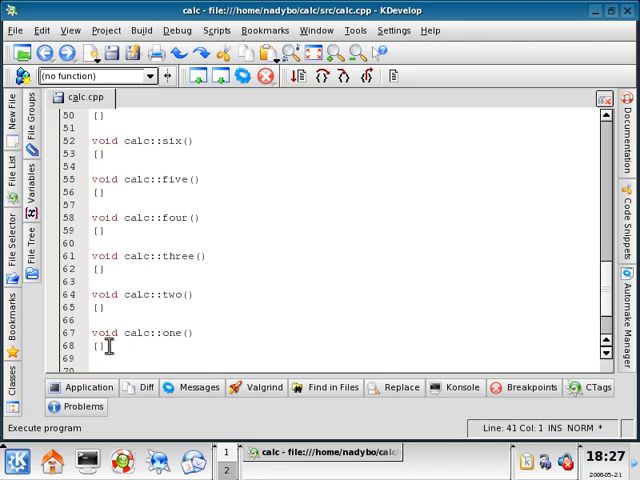
scroll(up, 3)
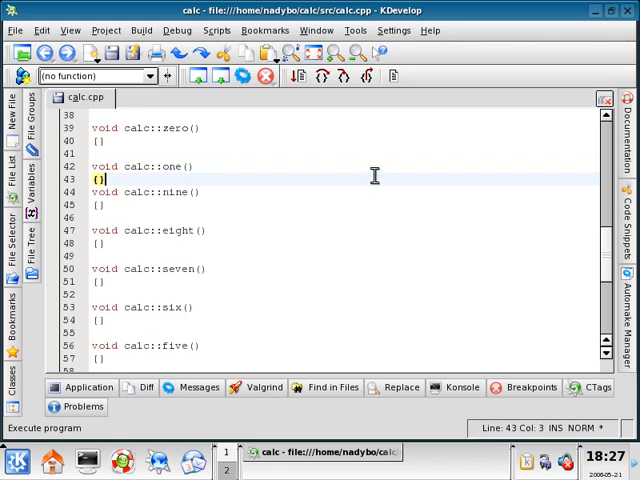
scroll(down, 3)
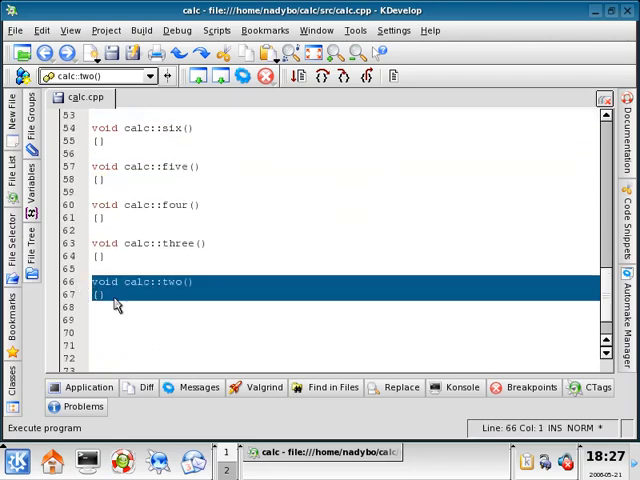
scroll(up, 3)
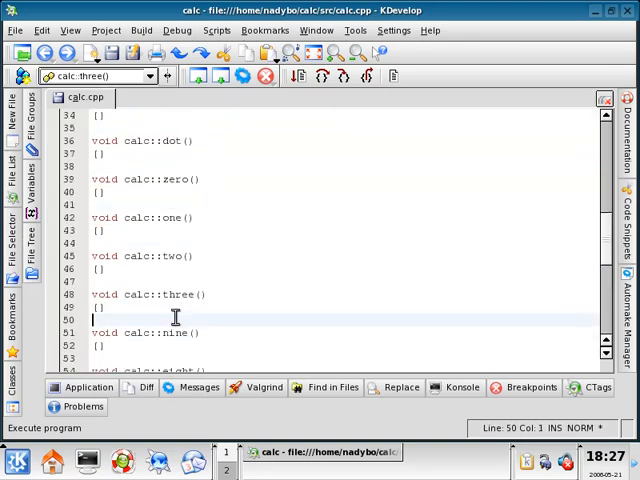
scroll(down, 3)
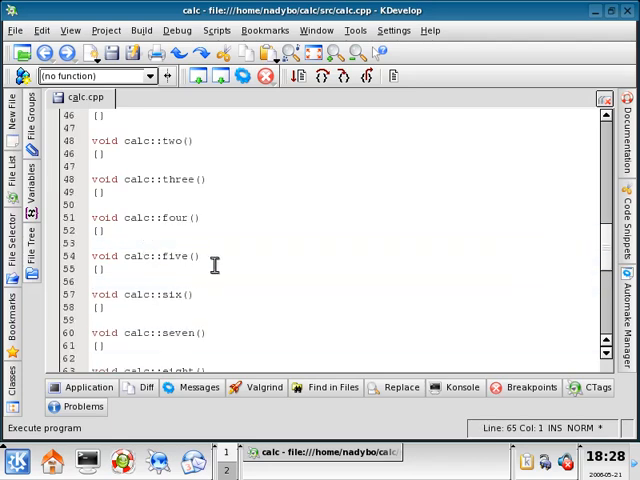
- Insert /* ***** */ separator comment lines between each digit slot function
scroll(up, 3)
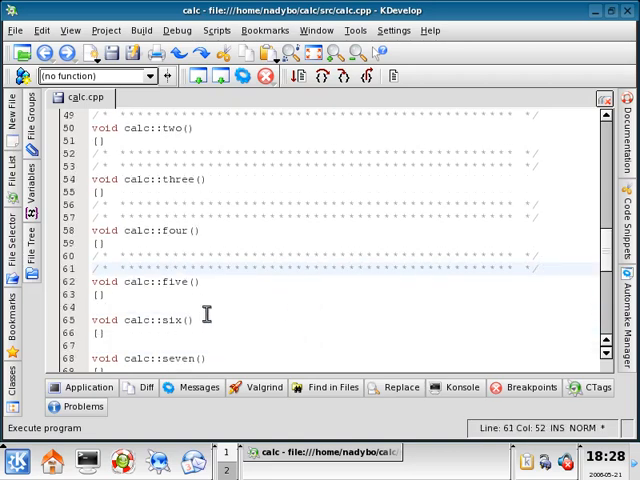
scroll(down, 3)
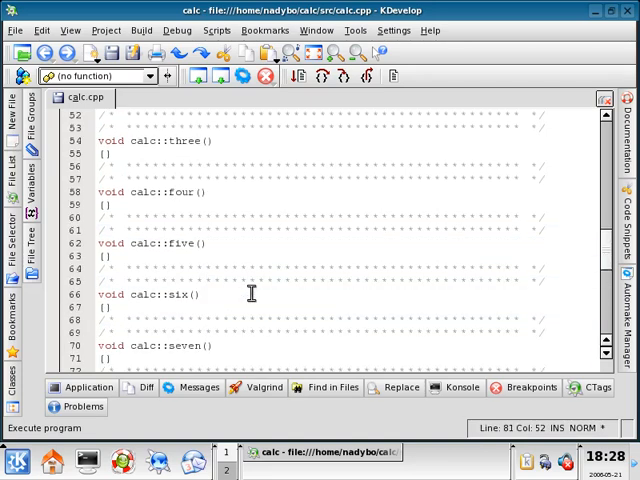
scroll(up, 3)
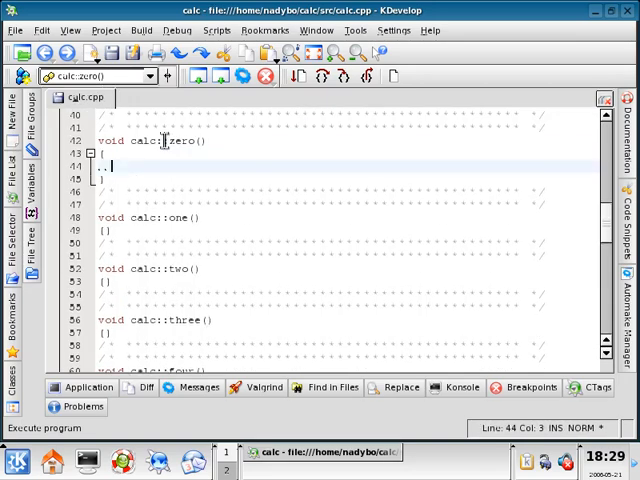
- Type display->setText("0"); inside calc::zero()
text(displ)
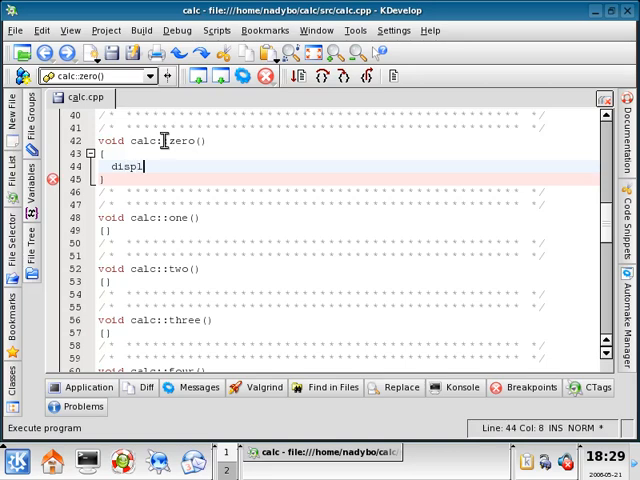
text(ay-)
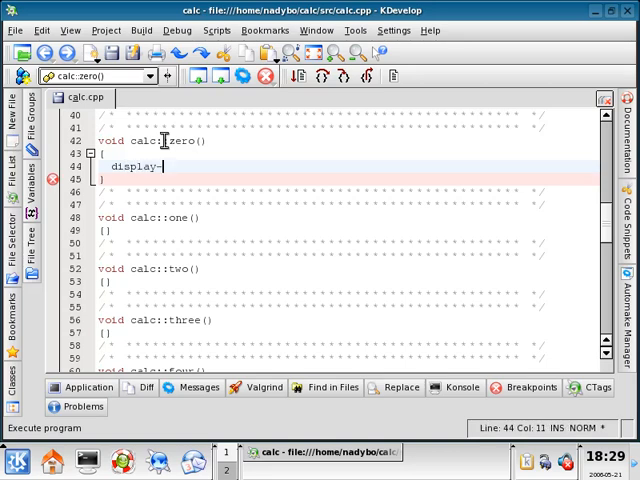
text(>)
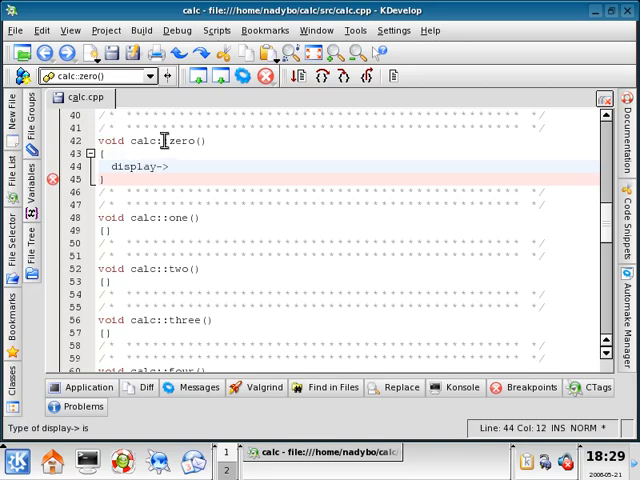
text(setTes)
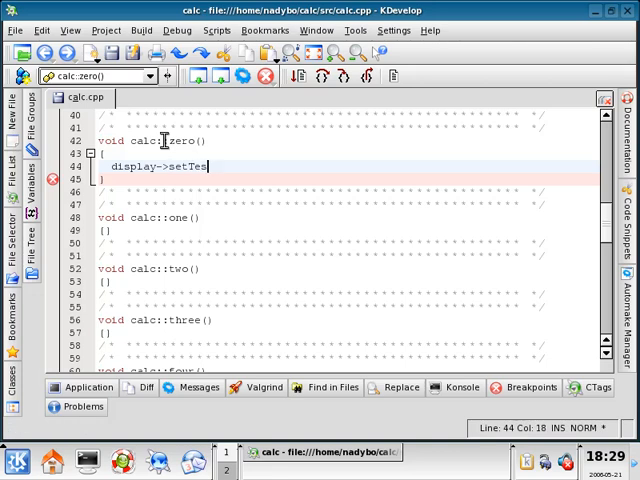
text(t)
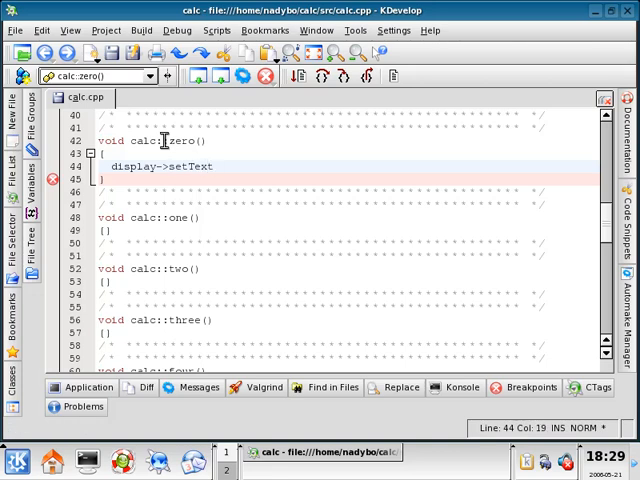
text(();)
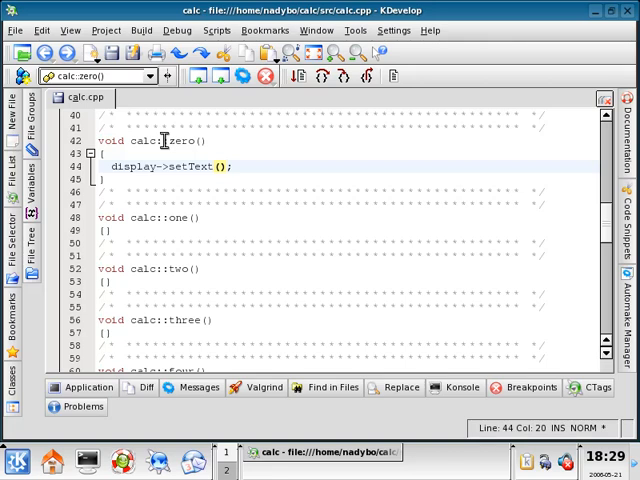
text("0")
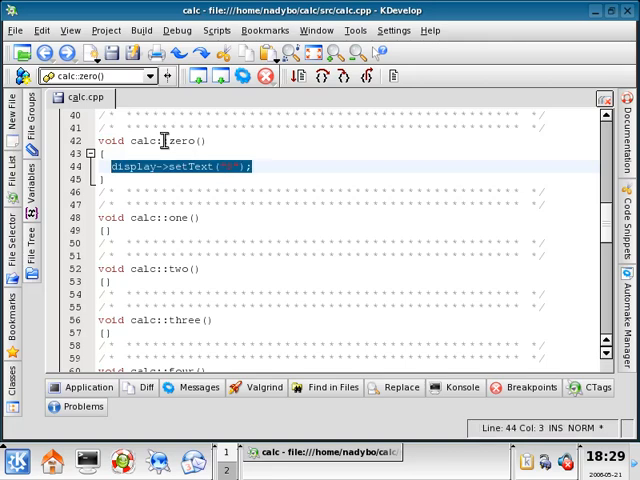
- Paste the display line into calc::one() and change it to display "1"
click(104, 231)
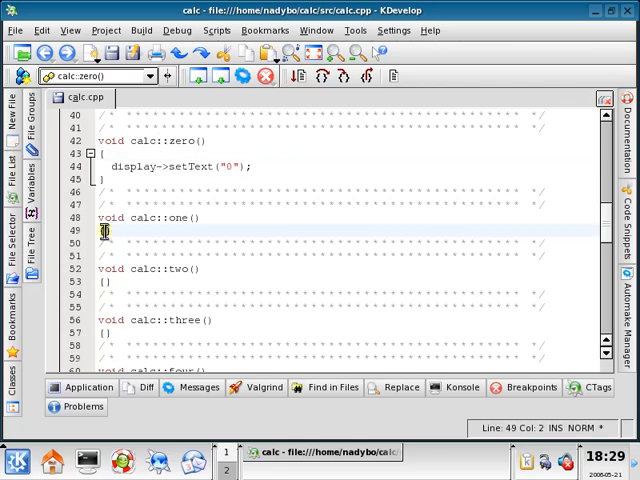
text(display->setText("0");)
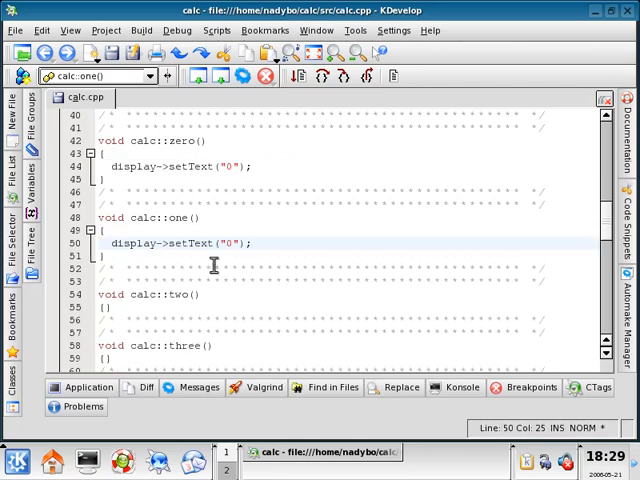
text(1)
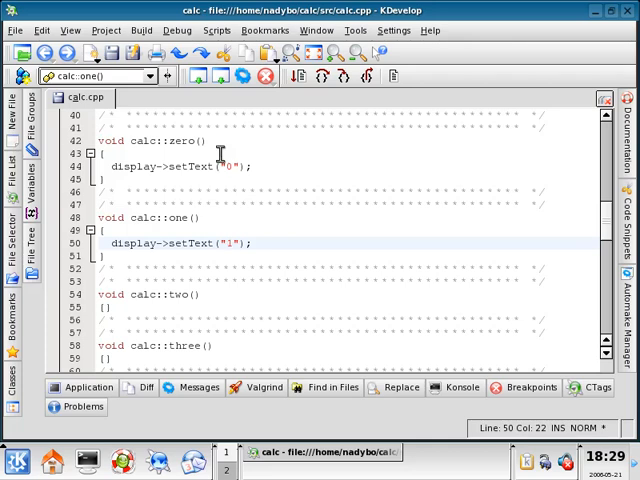
mouse_move(175, 22)
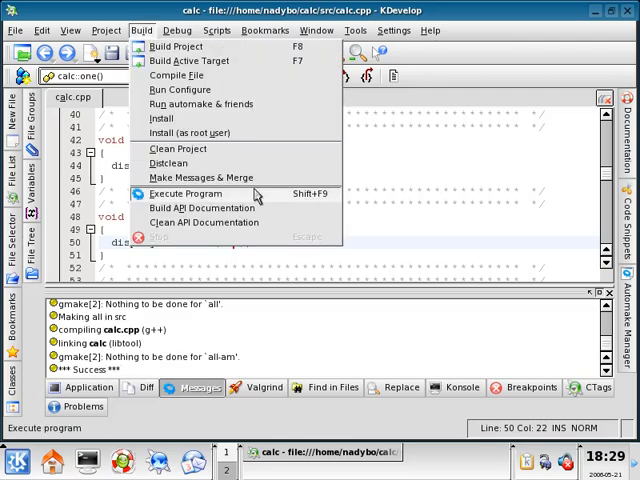
- Run the rebuilt calculator, press 1 to see 1 displayed, then close it
click(185, 194)
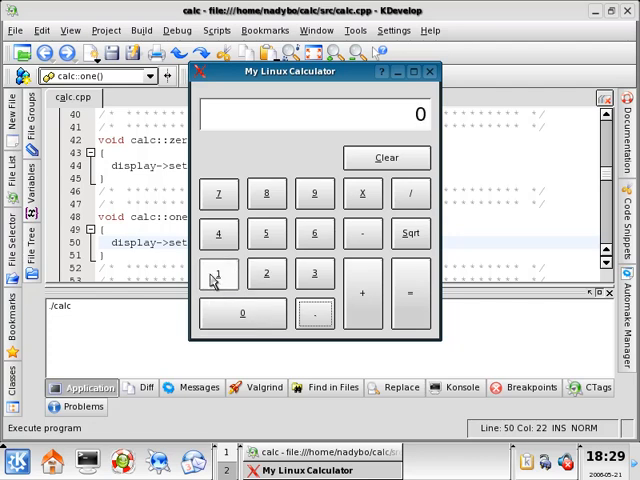
click(217, 274)
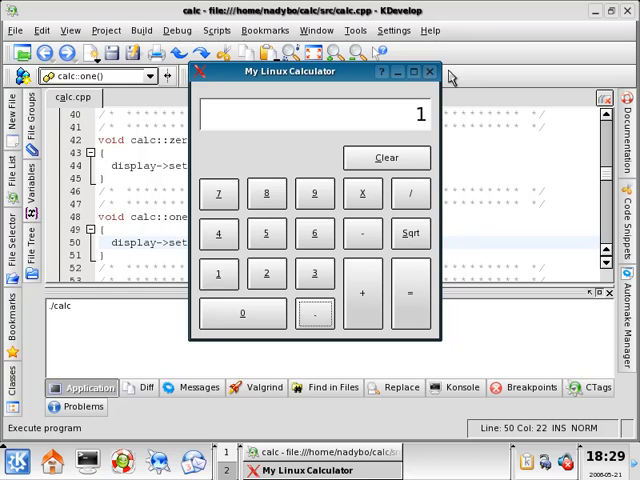
click(430, 72)
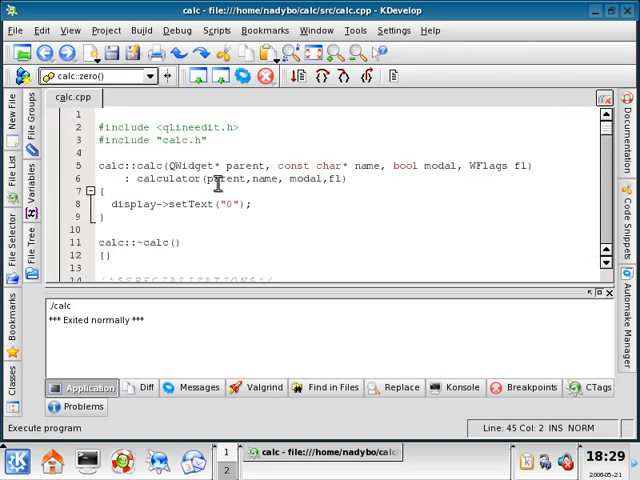
mouse_move(228, 162)
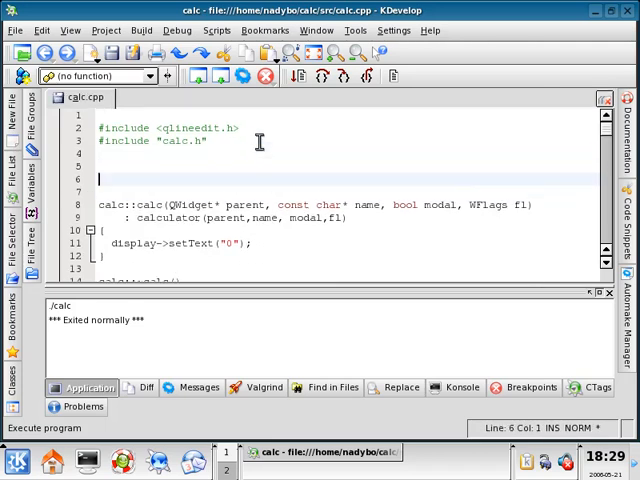
- Declare string c; below the includes and begin c = ""; in the constructor
text(string)
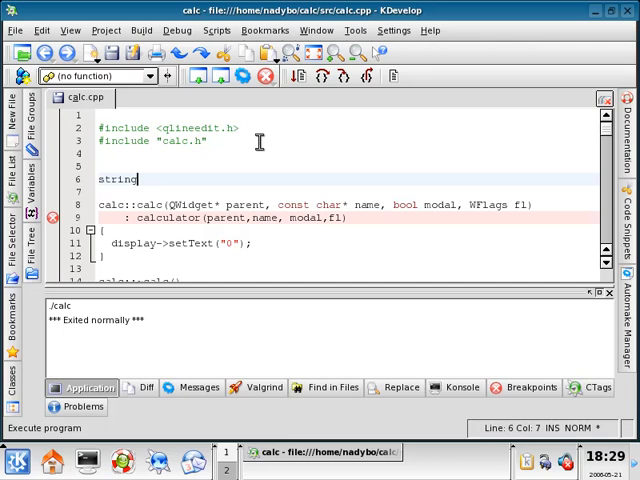
text(c;)
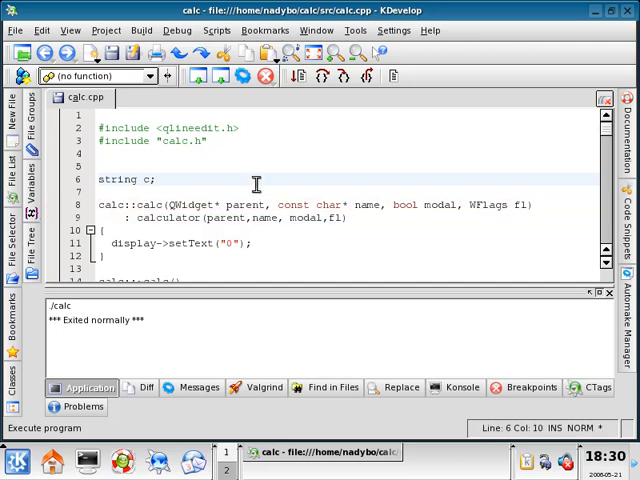
scroll(down, 3)
text(c =)
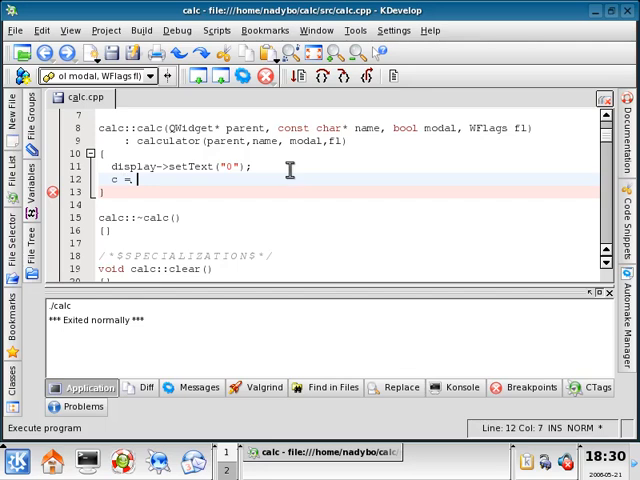
text("";)
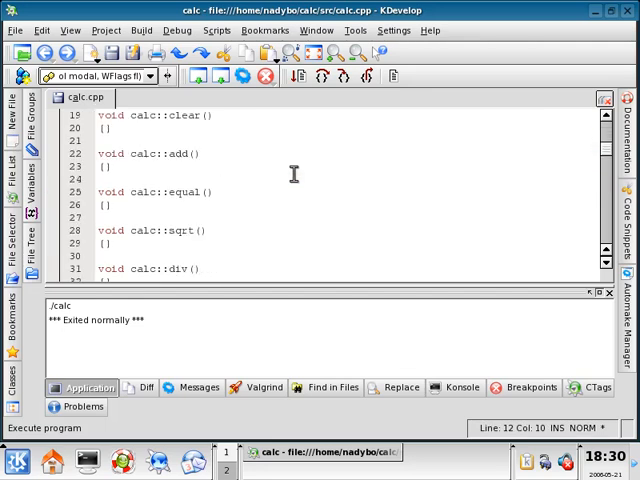
scroll(down, 3)
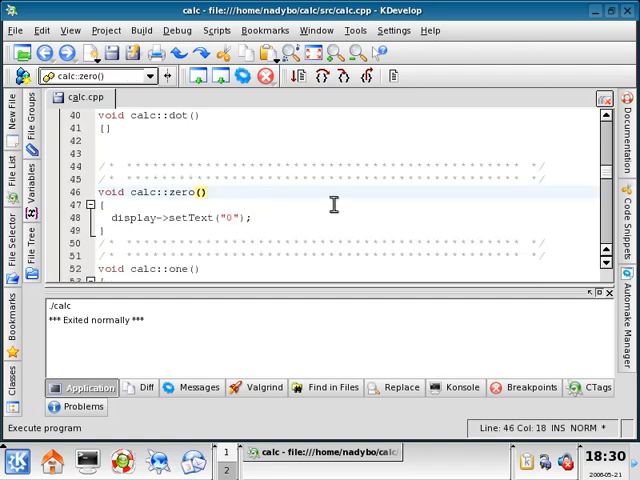
- Complete the c = "" initialisation and add c = c + "1"; to one()
scroll(down, 3)
text(c)
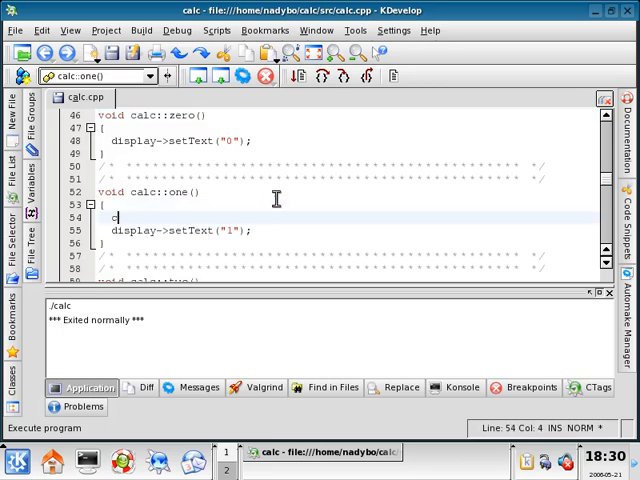
text(= c + "1";)
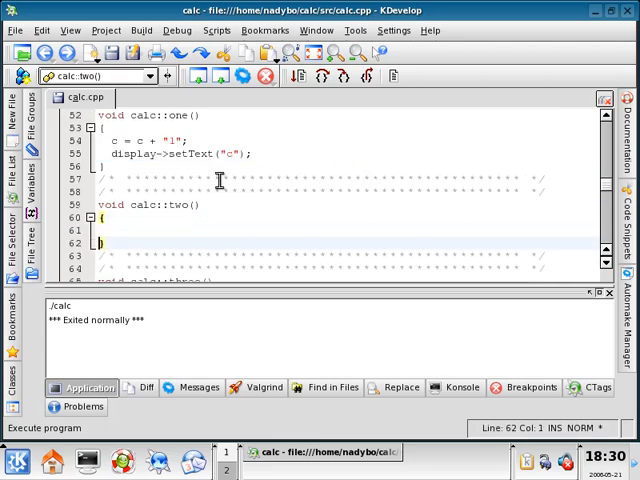
text(c = c + "1";)
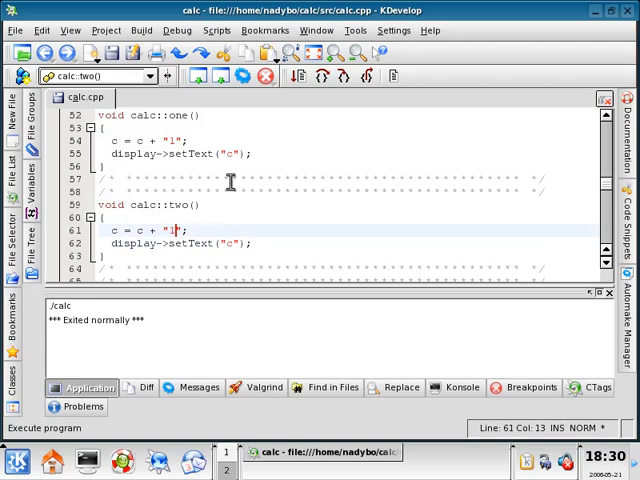
scroll(down, 3)
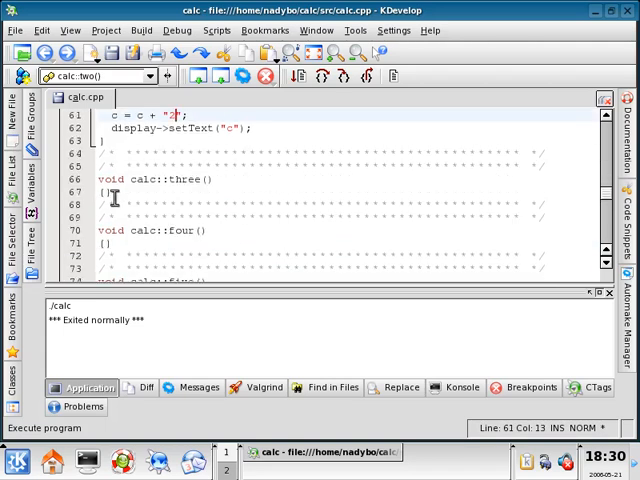
- Add c = c + digit appends to the three through nine slots ("4", "6", "8", 9)
click(104, 191)
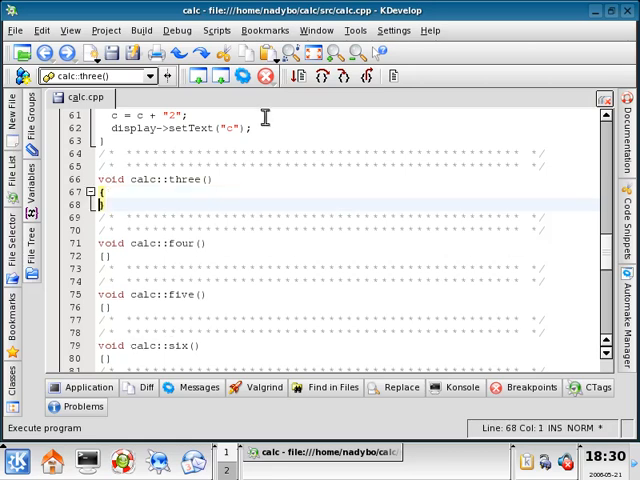
text(c = c + "1";)
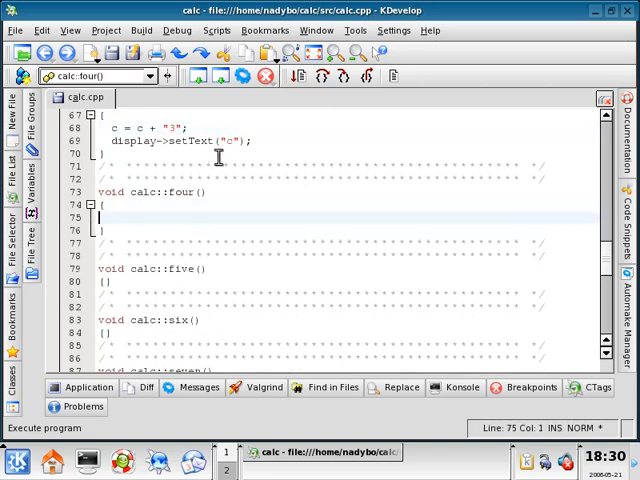
text(c = c + "4";)
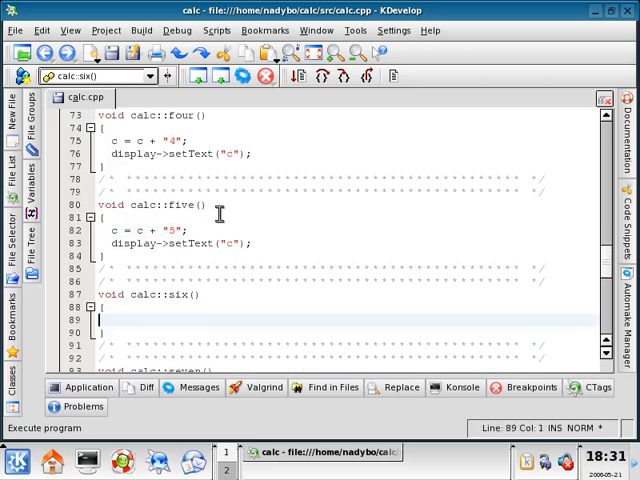
text(c = c + "6";)
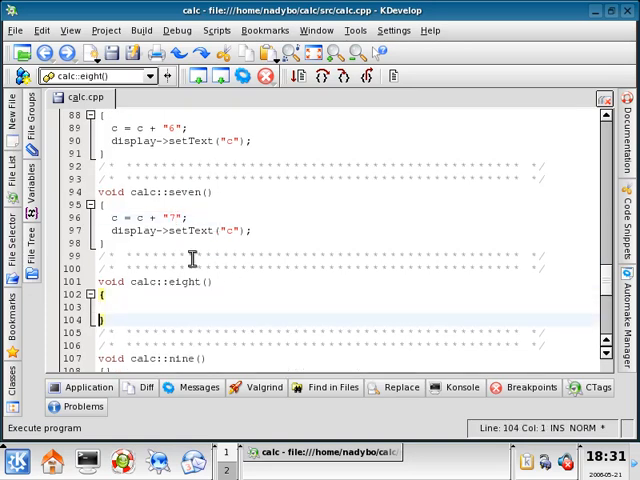
text(c = c + "8";)
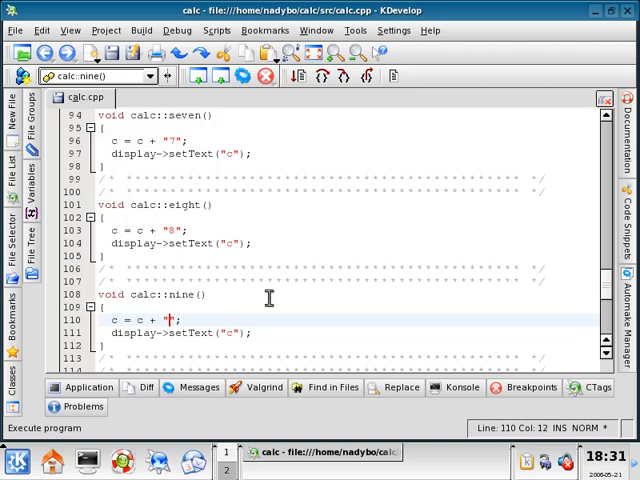
text(9)
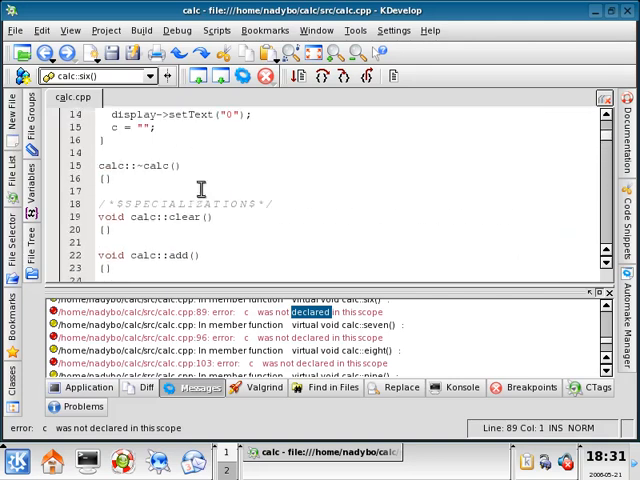
- Add #include <string.h> and using namespace std;, then close the build Messages panel
scroll(down, 3)
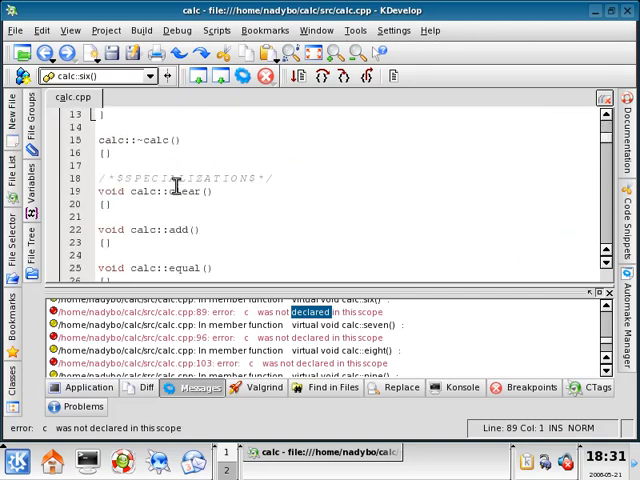
scroll(down, 3)
text(#include <)
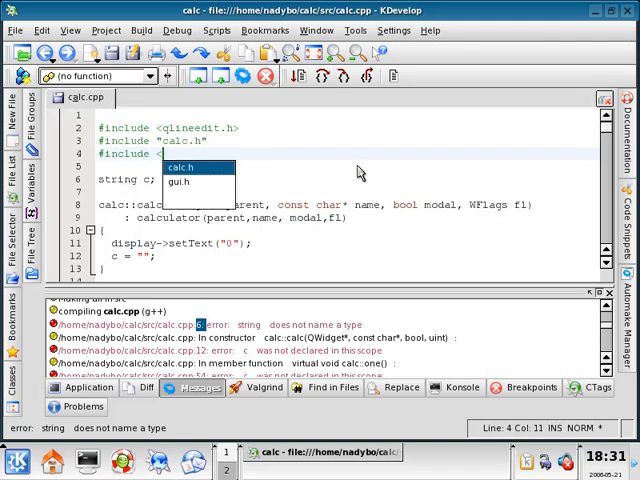
text(string)
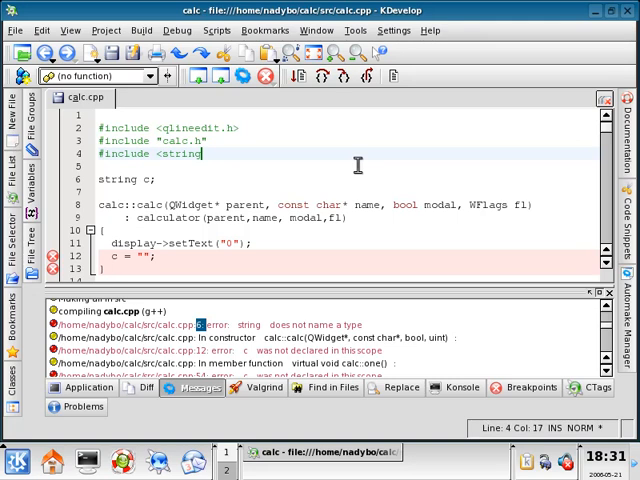
text(.h>)
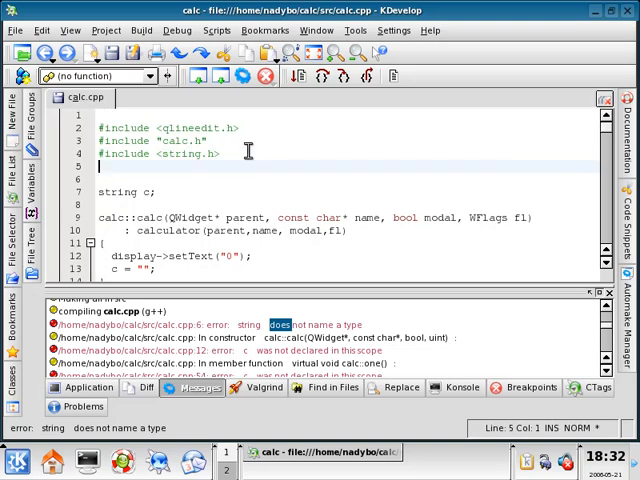
text(using namespace std;)
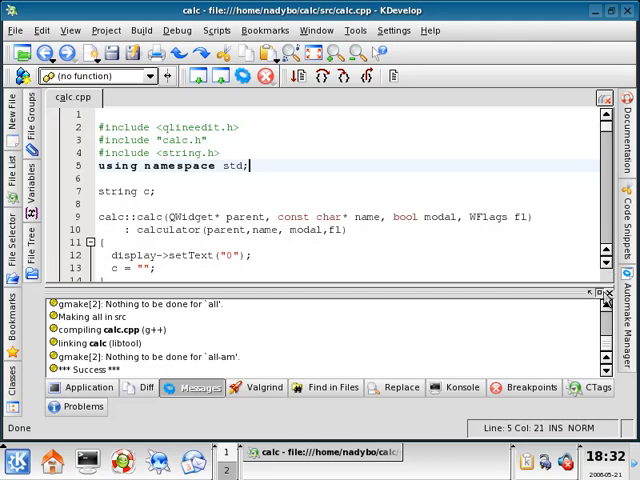
click(142, 30)
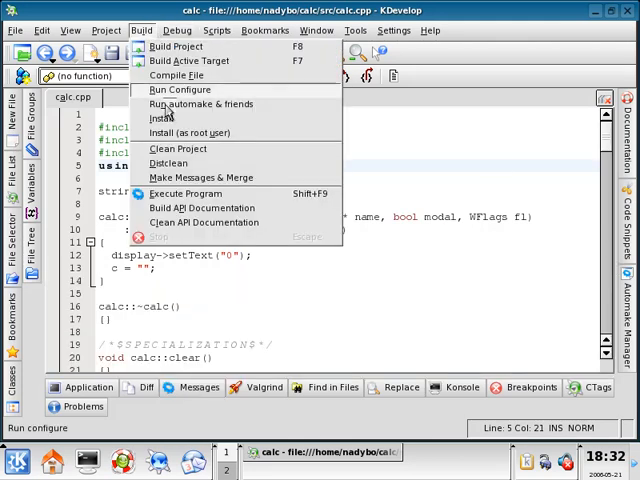
click(185, 193)
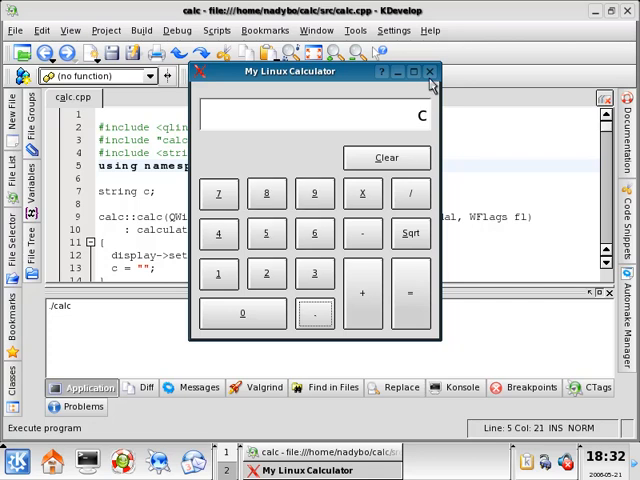
click(429, 71)
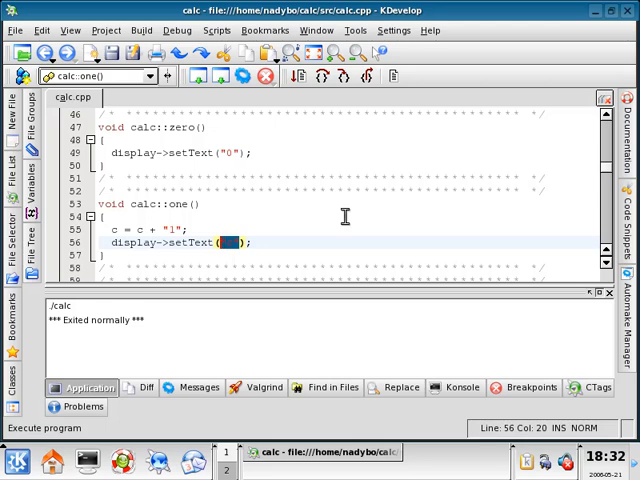
- Make the digit slots show the variable c instead of the literal "c"
text(c);)
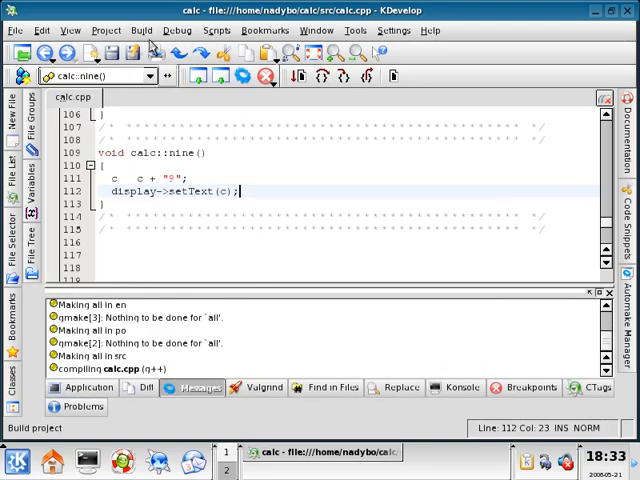
click(141, 30)
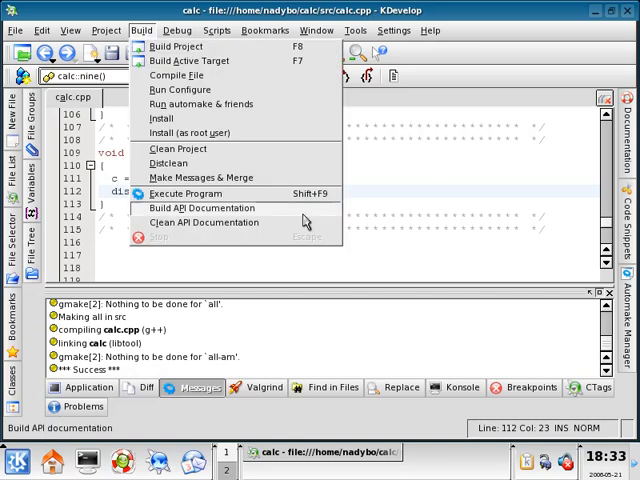
click(185, 194)
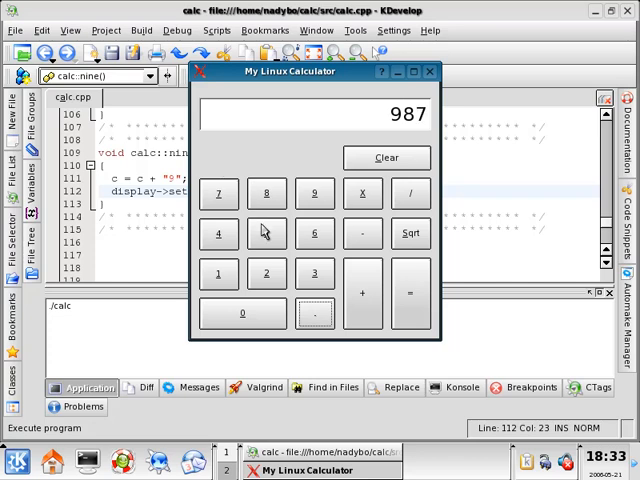
click(218, 273)
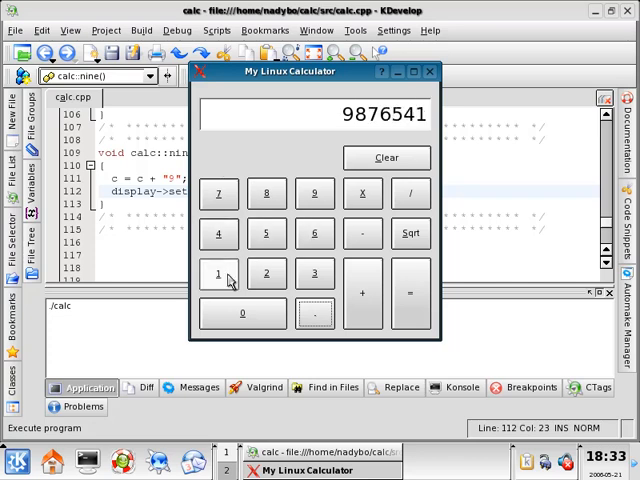
click(266, 233)
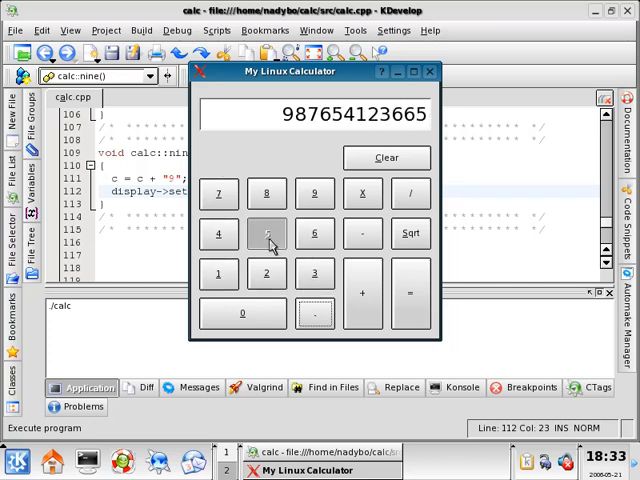
click(386, 157)
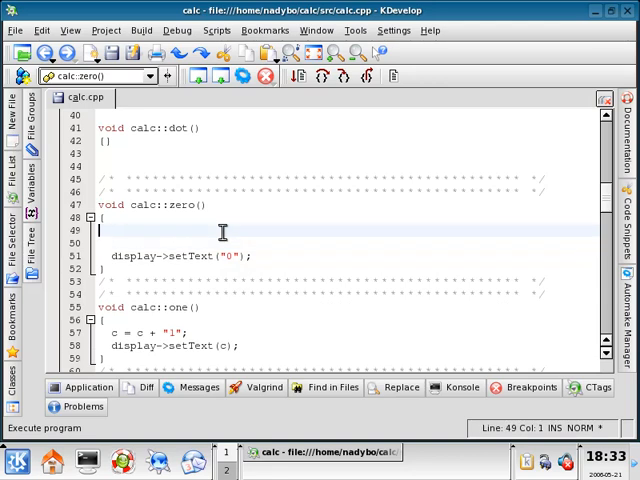
- Wrap calc::zero's body in if (c != "") appending "0" to c, then rebuild
text(if.)
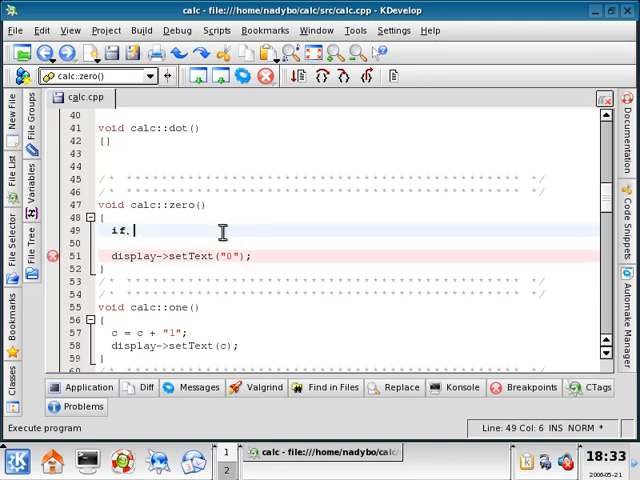
text((c != ")
text(c = c +)
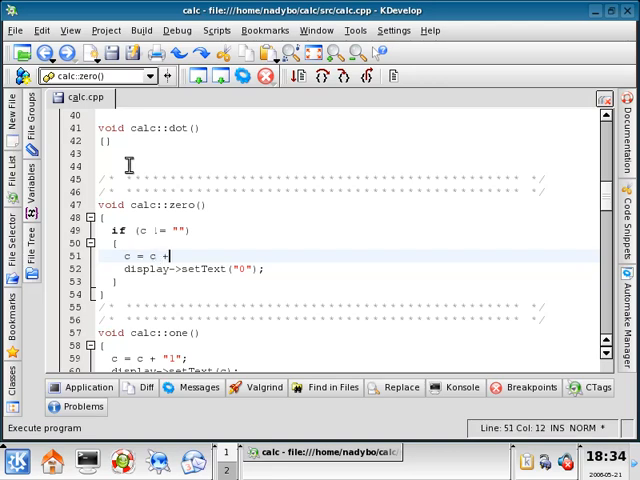
text("0";)
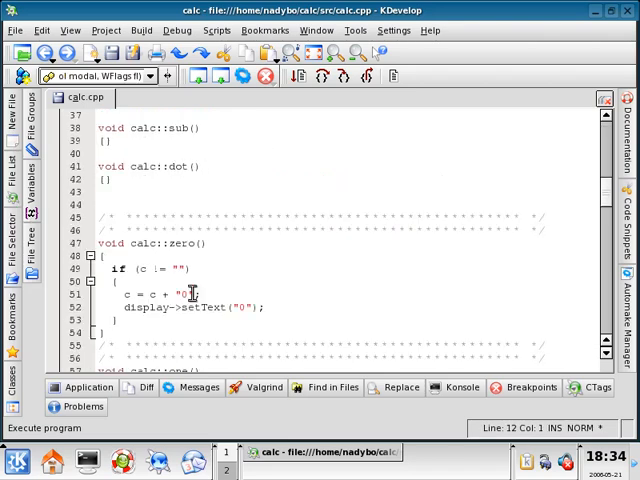
click(195, 294)
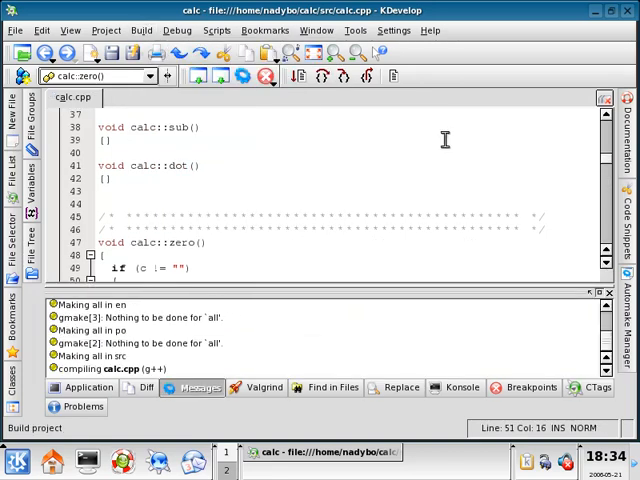
click(141, 30)
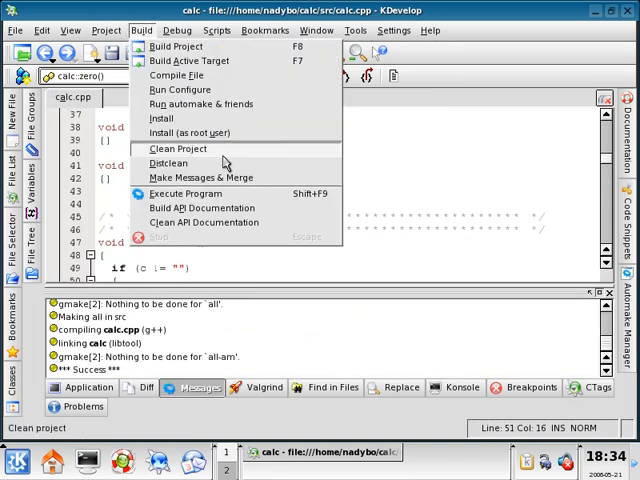
click(184, 193)
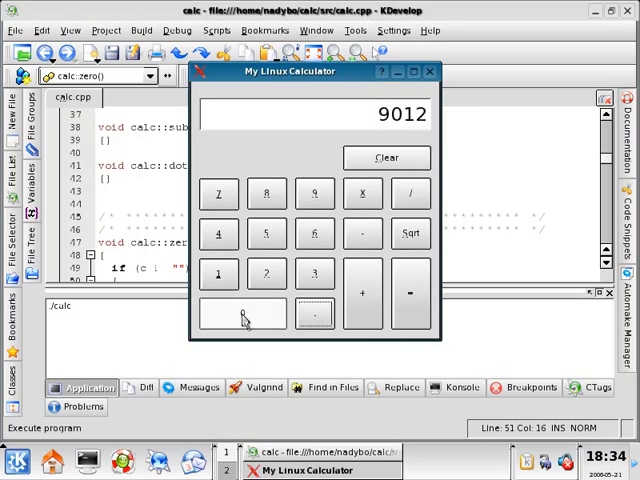
click(430, 71)
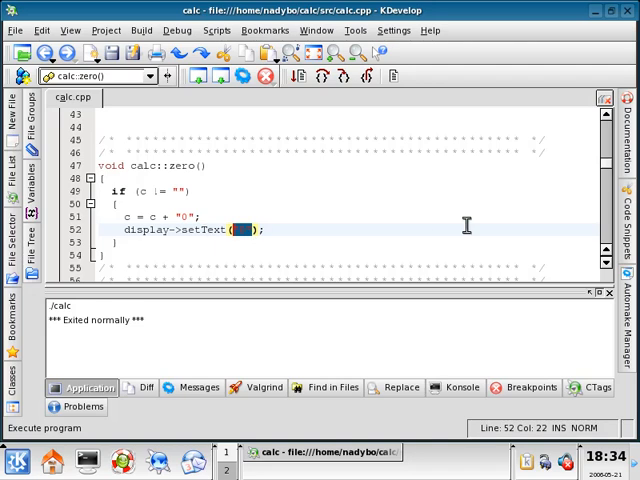
- Change calc::zero to display->setText(c) and rebuild the project
text(c)
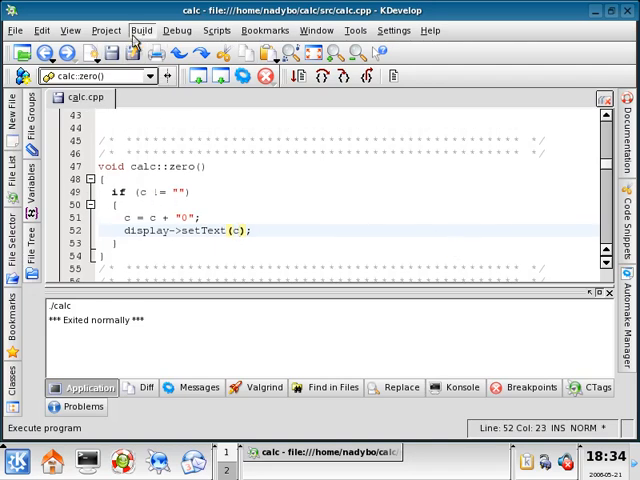
click(189, 387)
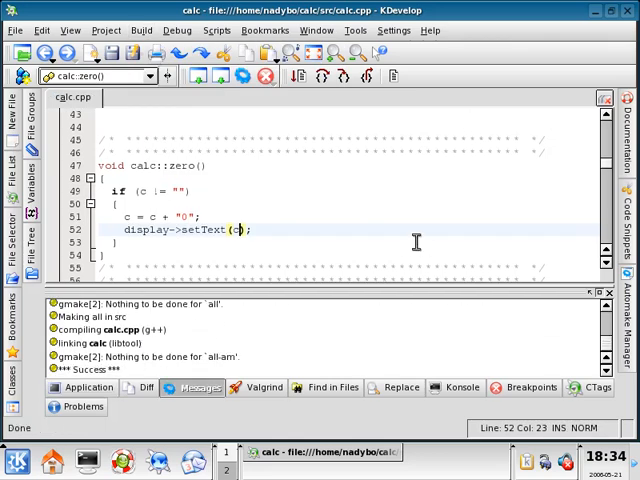
click(142, 30)
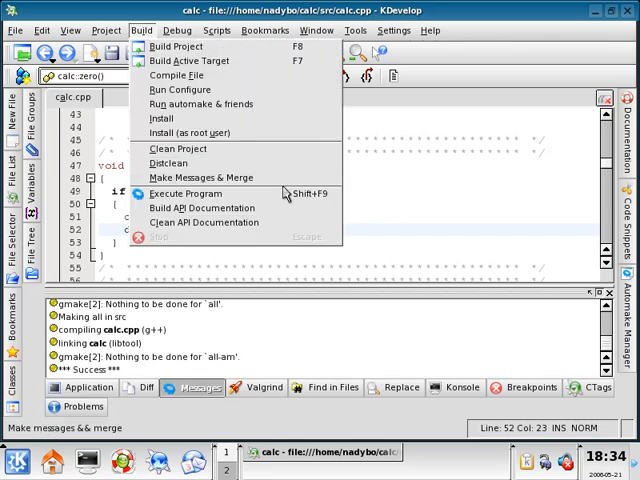
click(185, 193)
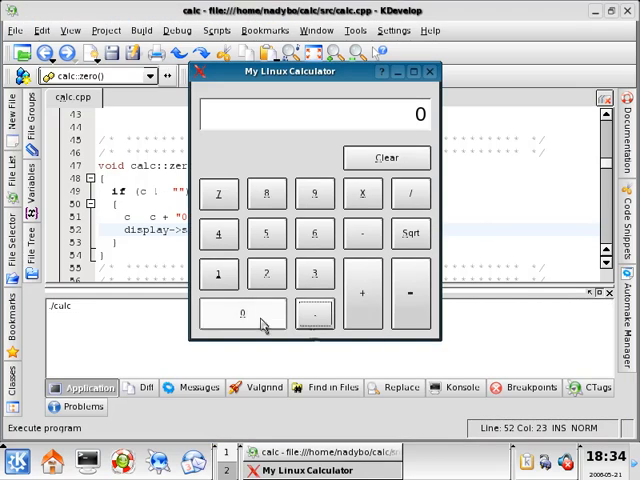
mouse_move(362, 292)
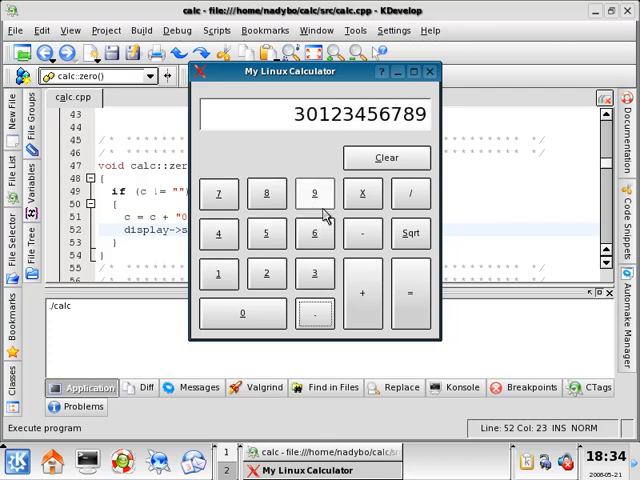
click(429, 71)
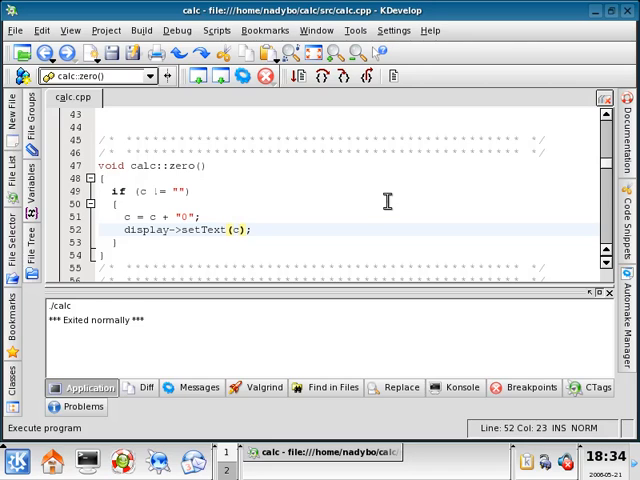